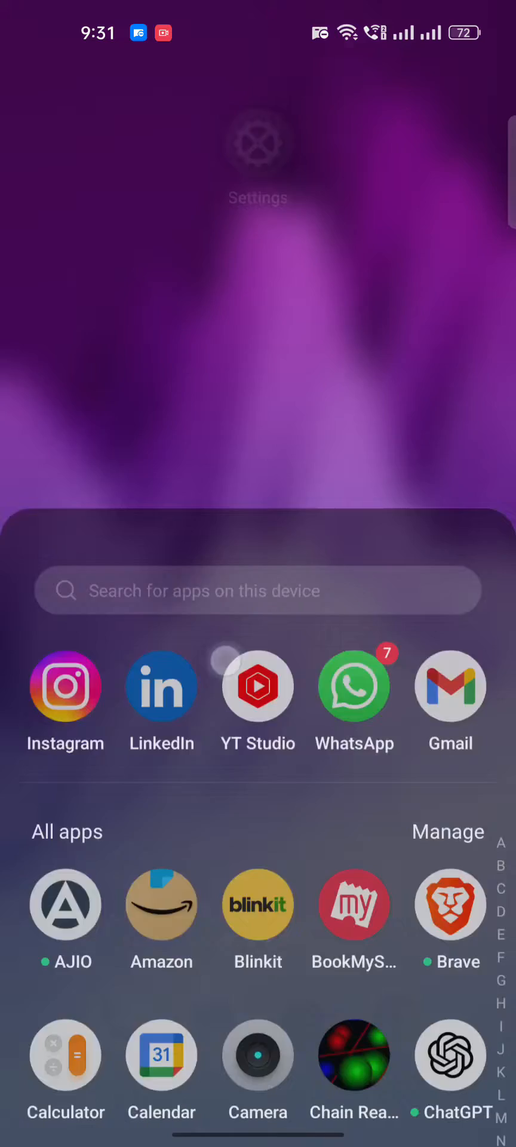
Search the app drawer for 'f' to locate and launch the Facebook app.
type("f")
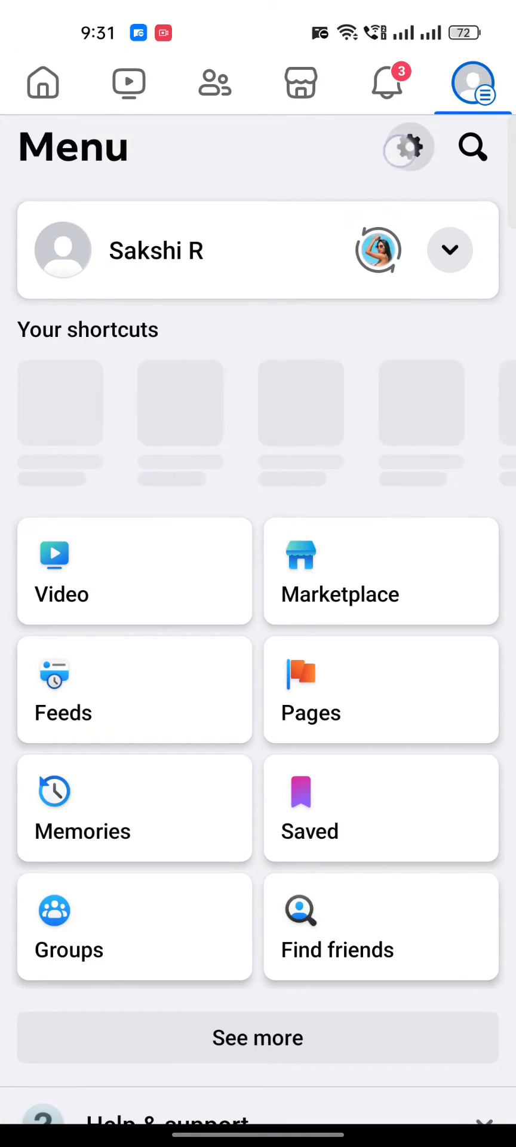
Reach Settings from the Menu tab's Settings & privacy section.
scroll("down", 3)
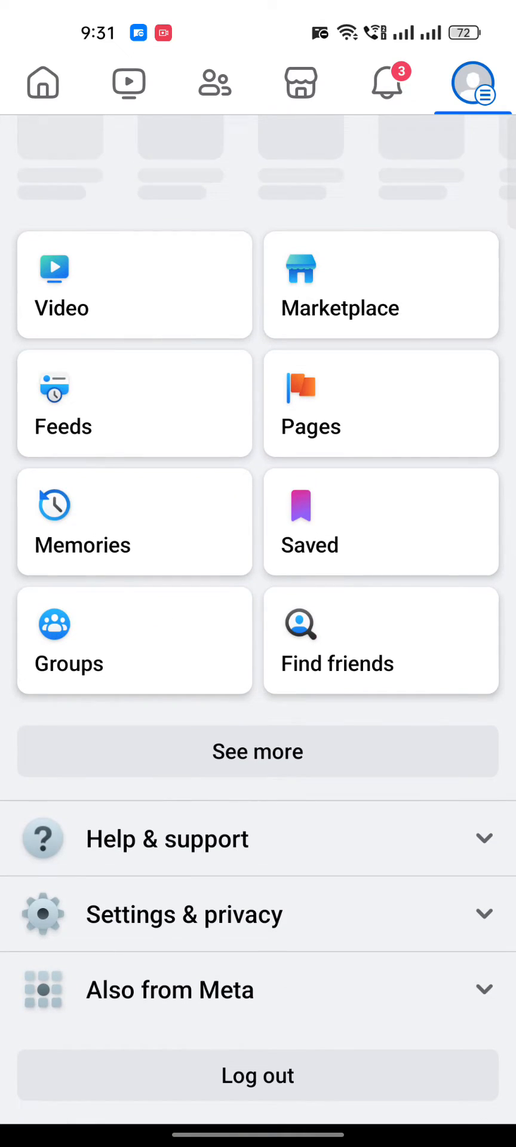
left_click(184, 914)
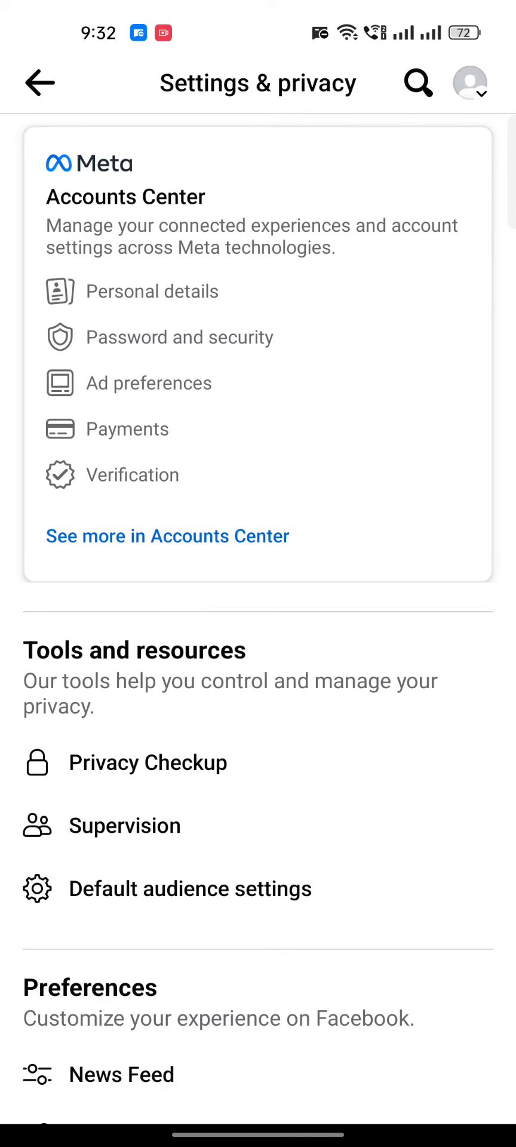
Enter Access your information under Your information and continue into Accounts Center.
scroll("down", 3)
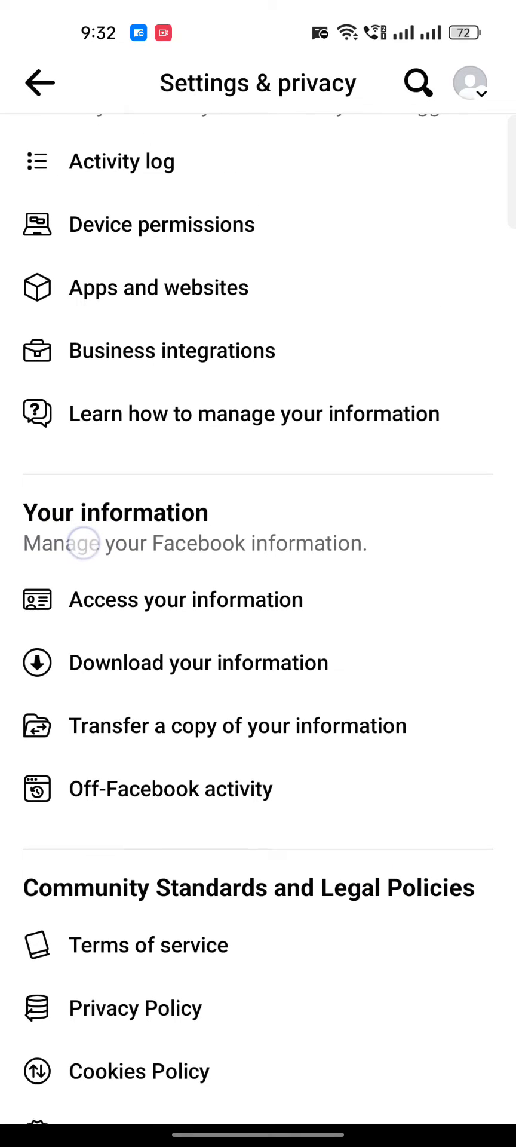
left_click(185, 599)
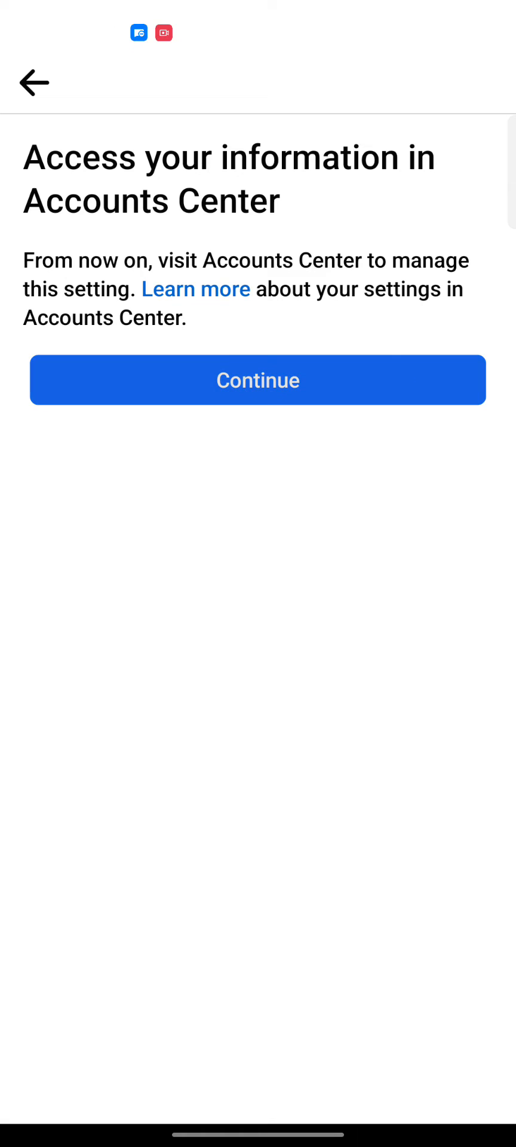
left_click(257, 380)
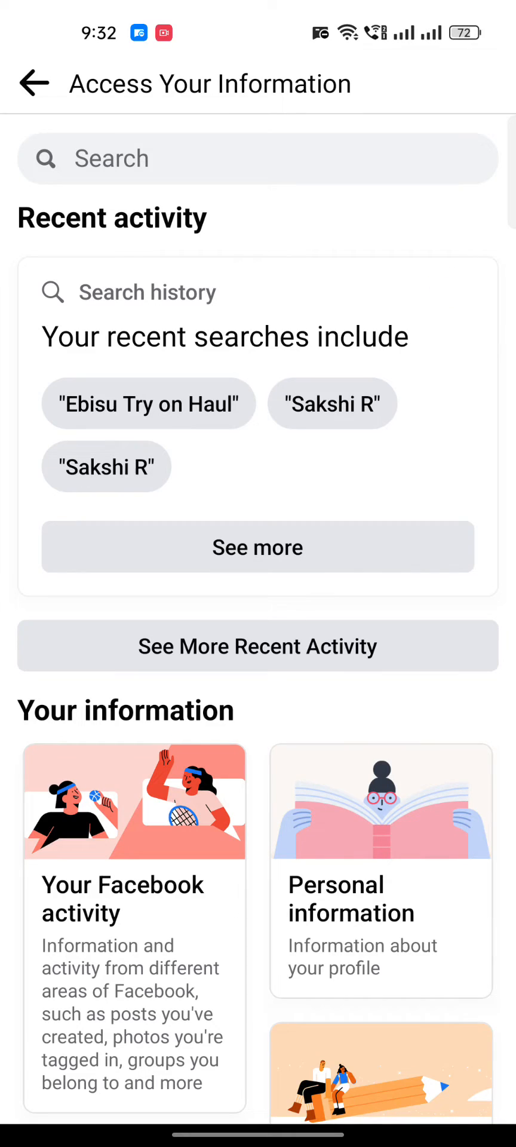
Scroll down Access Your Information to reach the Personal information card.
scroll("down", 3)
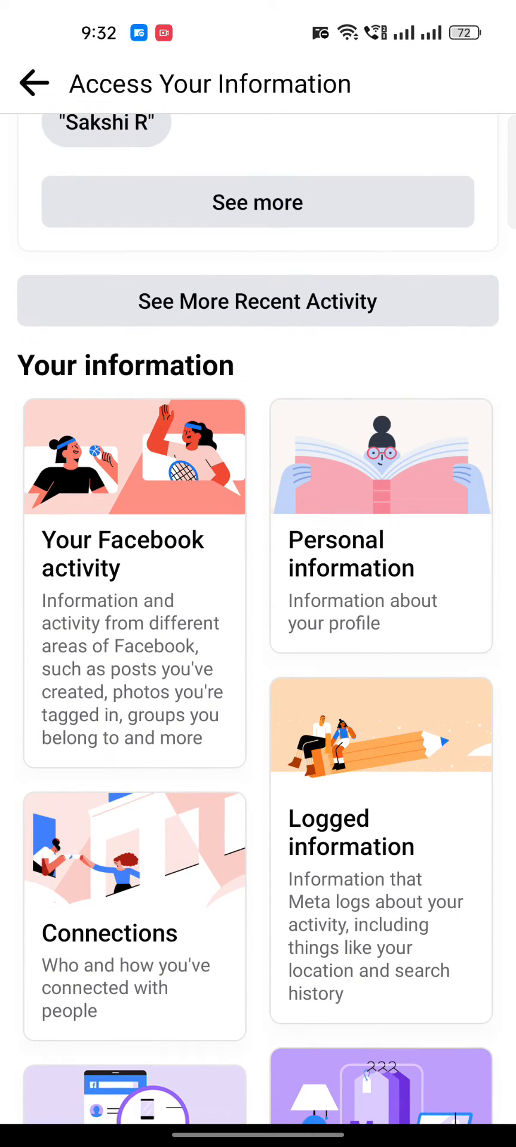
scroll("down", 3)
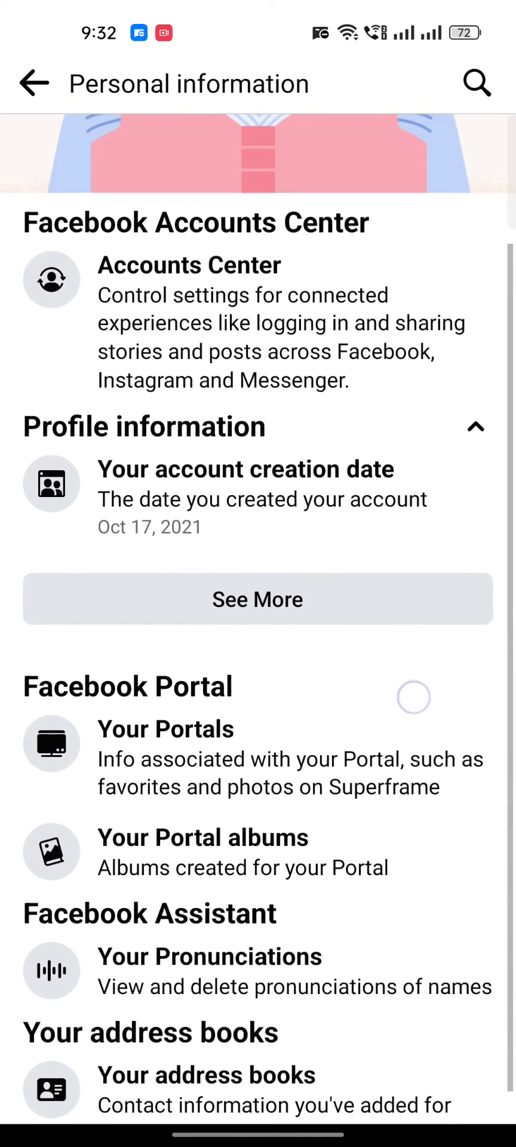
scroll("down", 3)
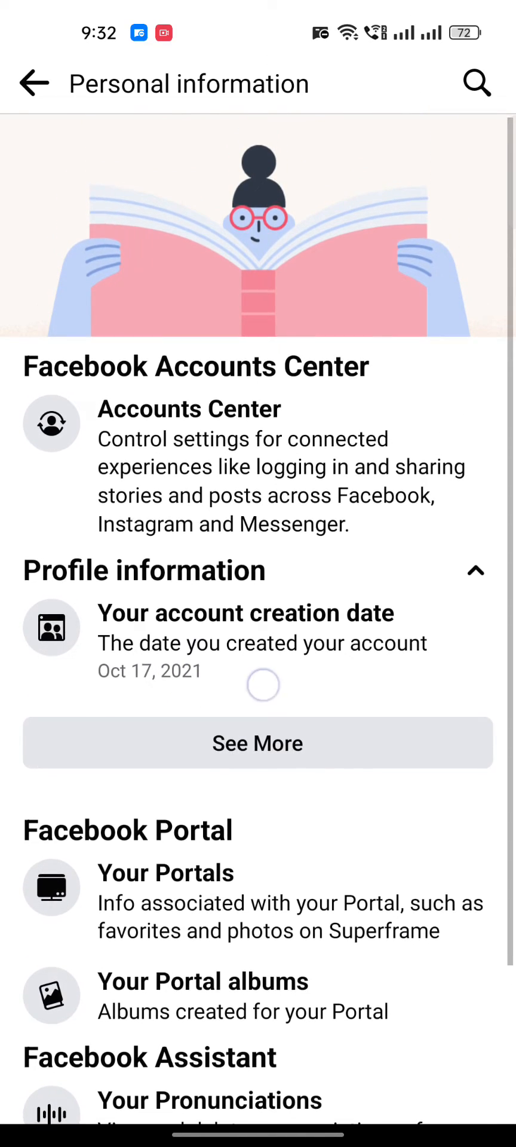
scroll("down", 3)
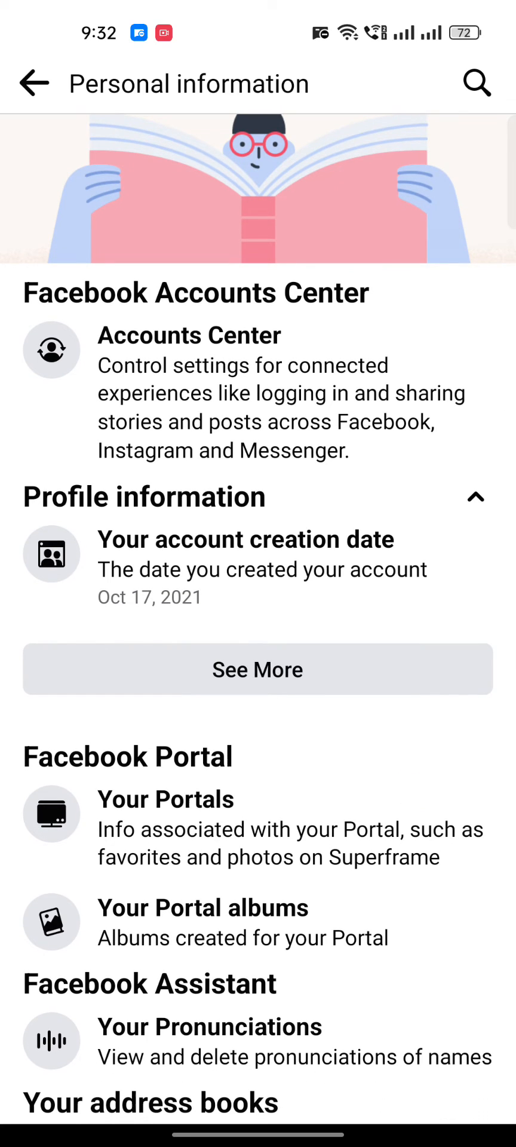
scroll("down", 3)
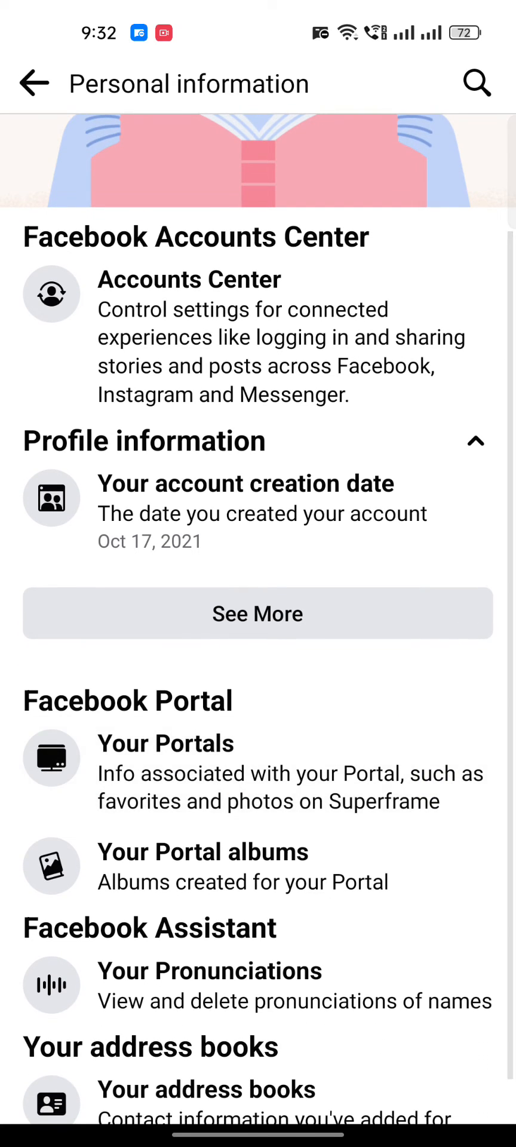